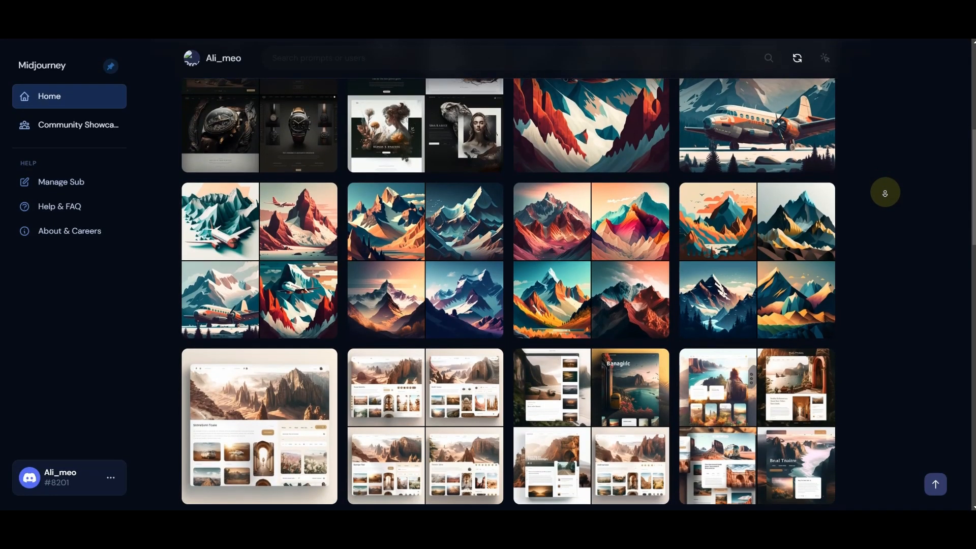
Step: Scroll down through the Midjourney server channel list toward the Newcomer Rooms
{"action": "scroll", "scroll_direction": "down", "scroll_amount": 3}
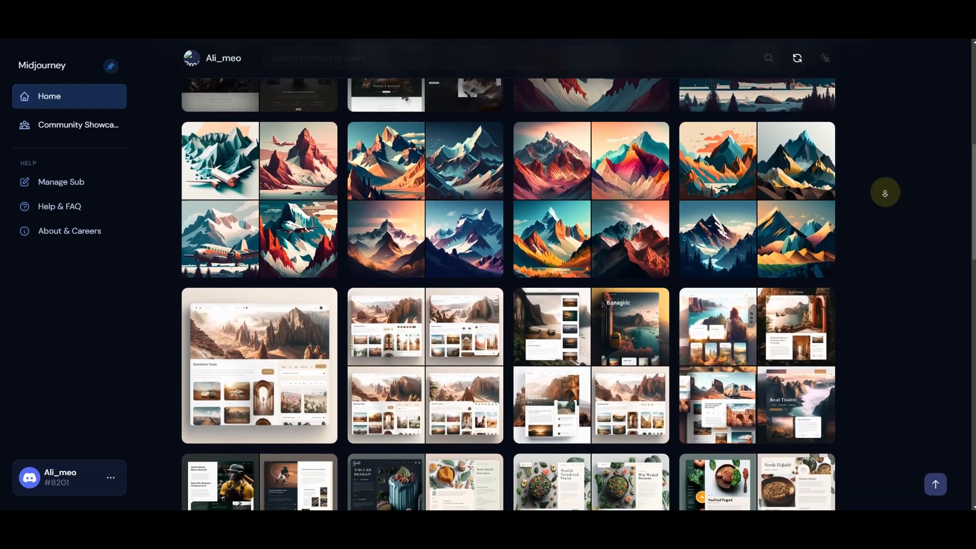
{"action": "scroll", "scroll_direction": "down", "scroll_amount": 3}
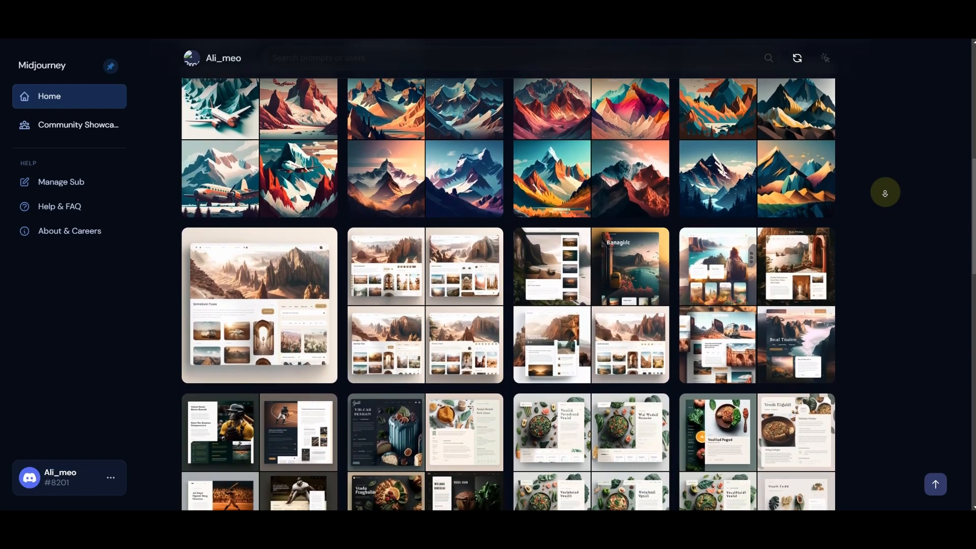
{"action": "scroll", "scroll_direction": "down", "scroll_amount": 3}
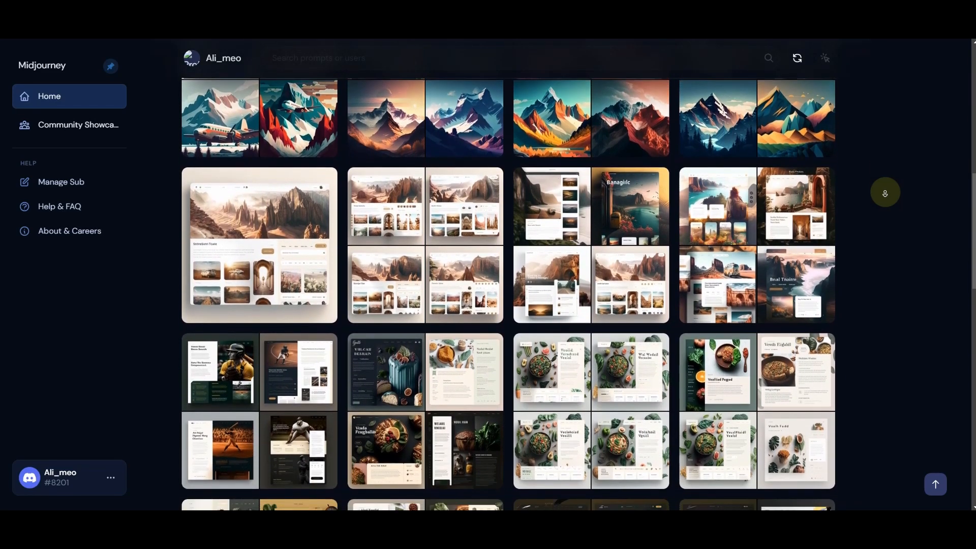
{"action": "scroll", "scroll_direction": "down", "scroll_amount": 3}
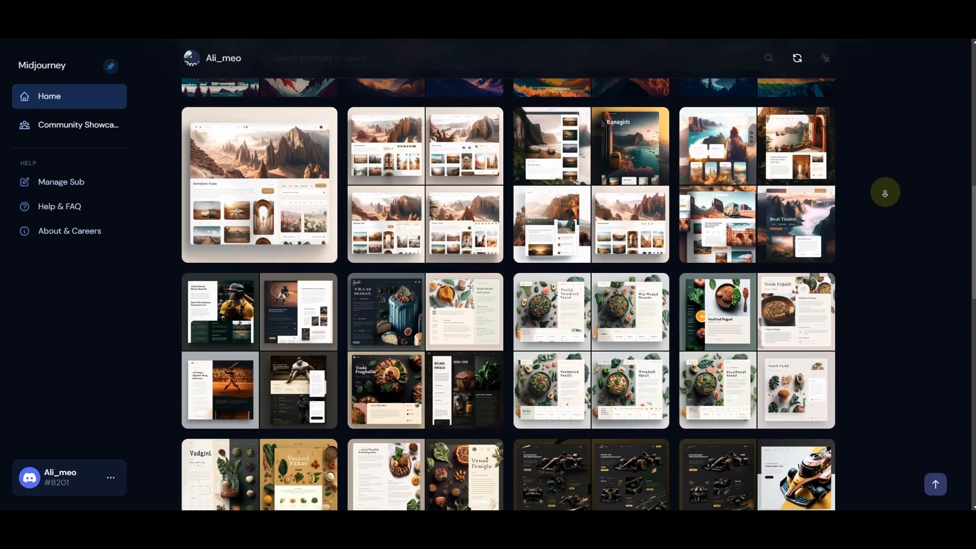
{"action": "scroll", "scroll_direction": "down", "scroll_amount": 3}
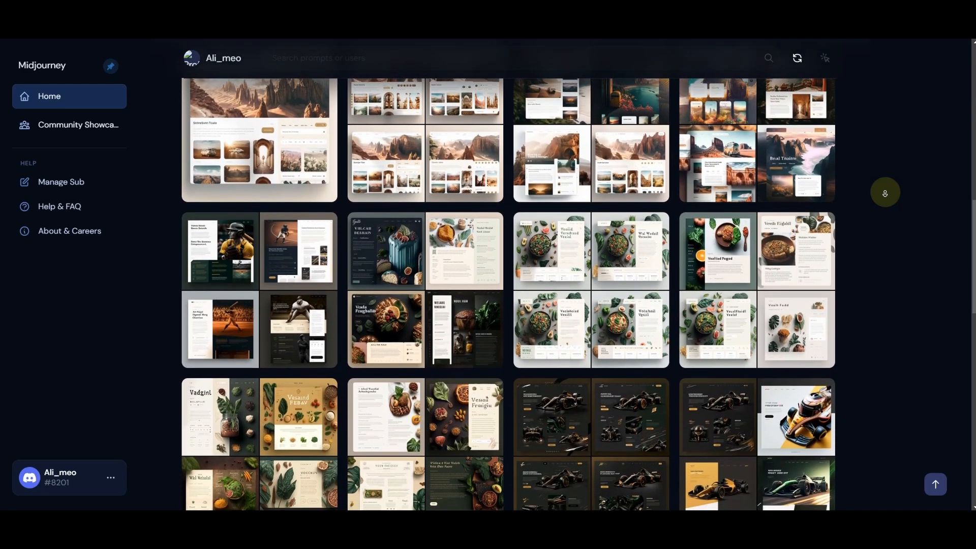
{"action": "scroll", "scroll_direction": "down", "scroll_amount": 3}
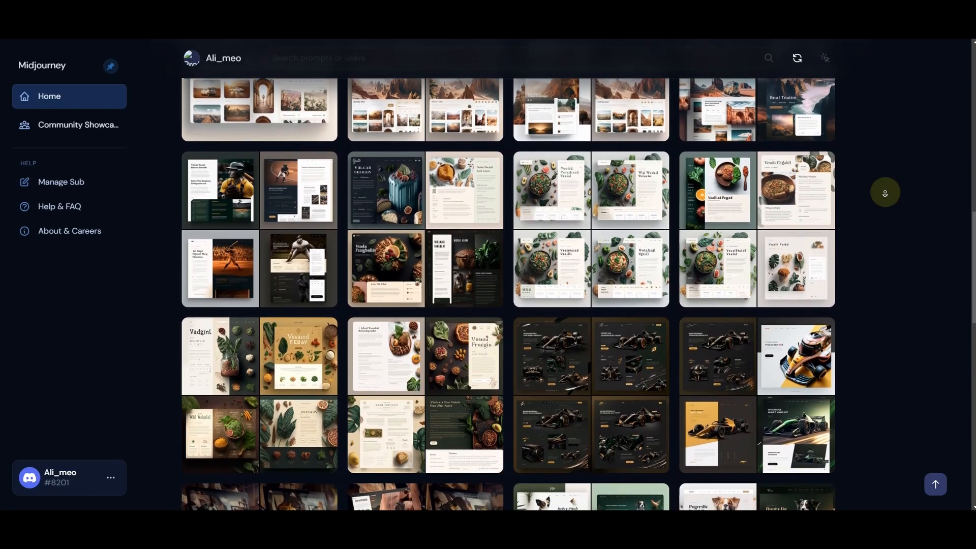
{"action": "scroll", "scroll_direction": "down", "scroll_amount": 3}
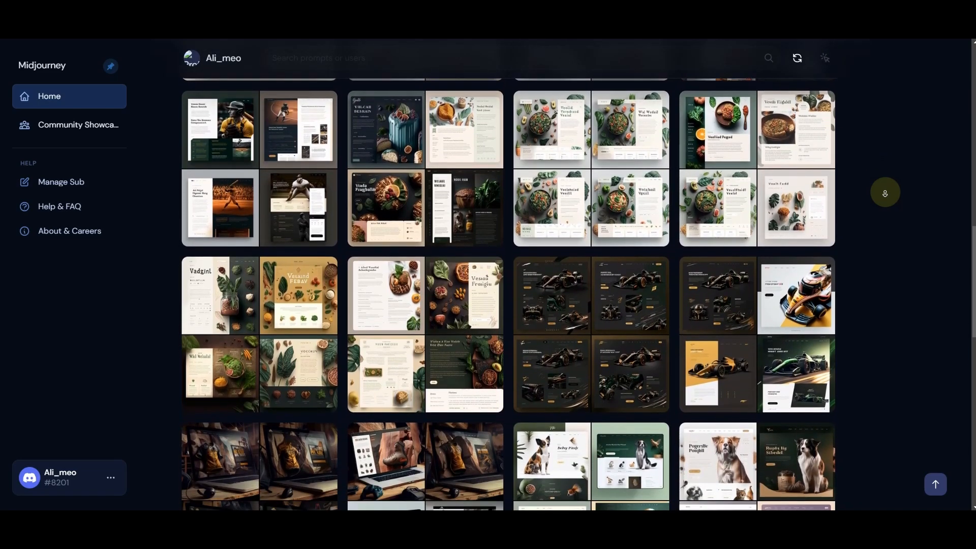
{"action": "scroll", "scroll_direction": "down", "scroll_amount": 3}
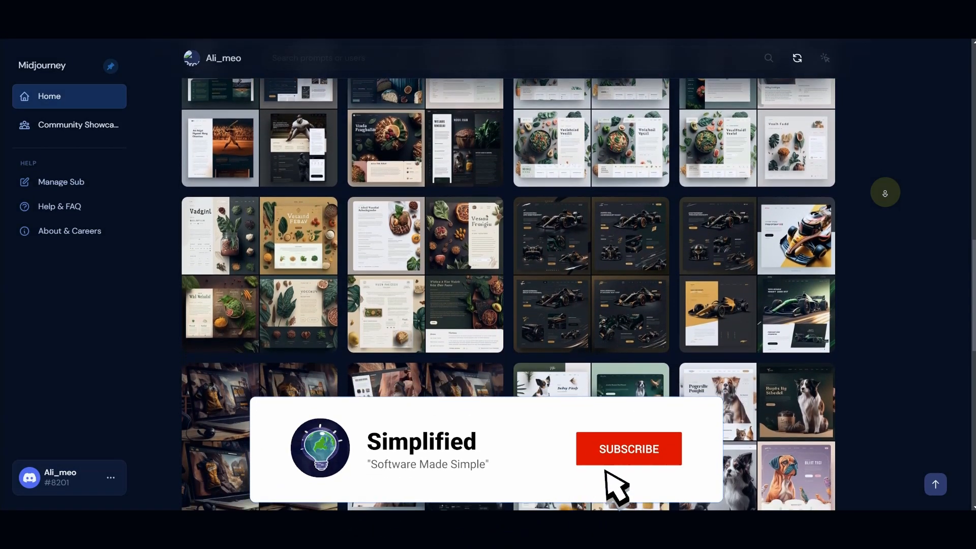
Step: Select the #newbies-153 room and scroll down to the latest bot results
{"action": "left_click", "coordinate": [628, 449]}
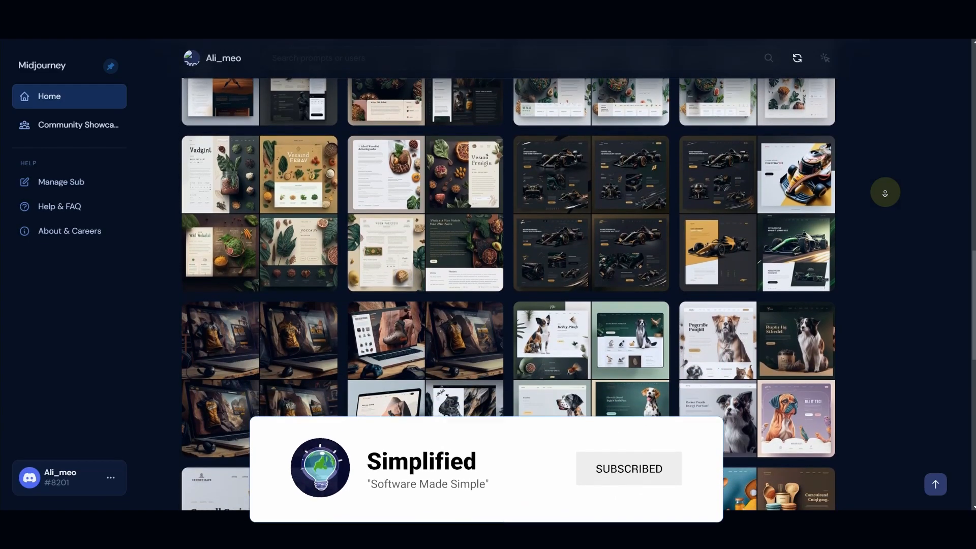
{"action": "scroll", "scroll_direction": "down", "scroll_amount": 3}
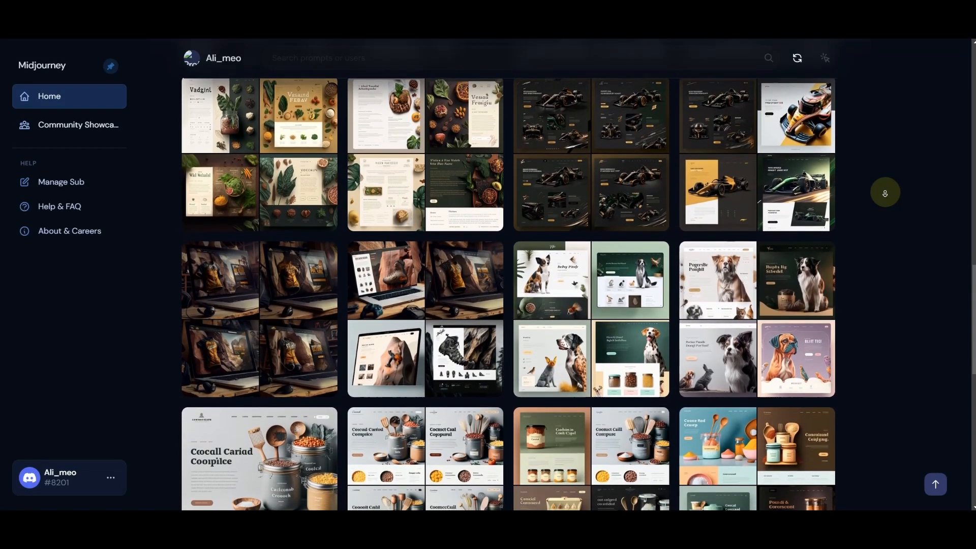
{"action": "scroll", "scroll_direction": "down", "scroll_amount": 3}
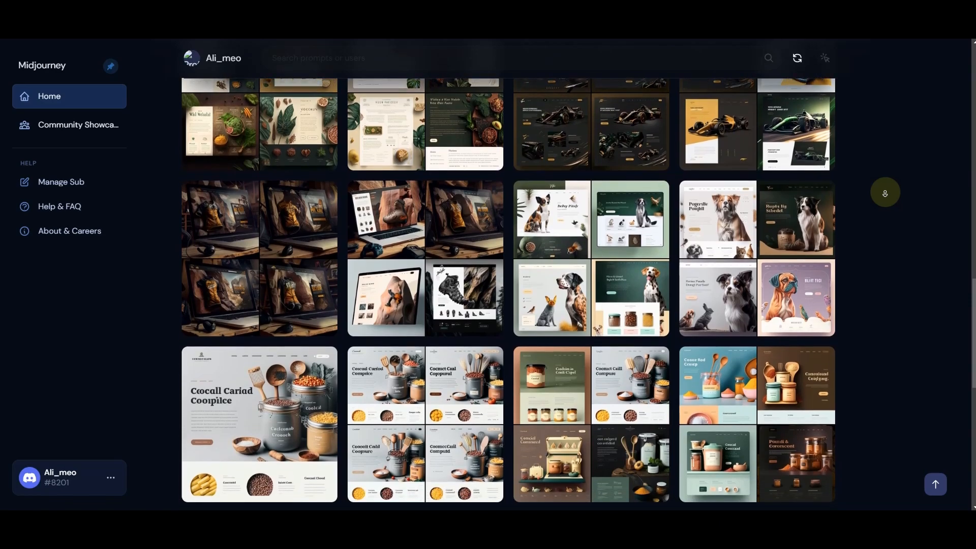
{"action": "scroll", "scroll_direction": "down", "scroll_amount": 3}
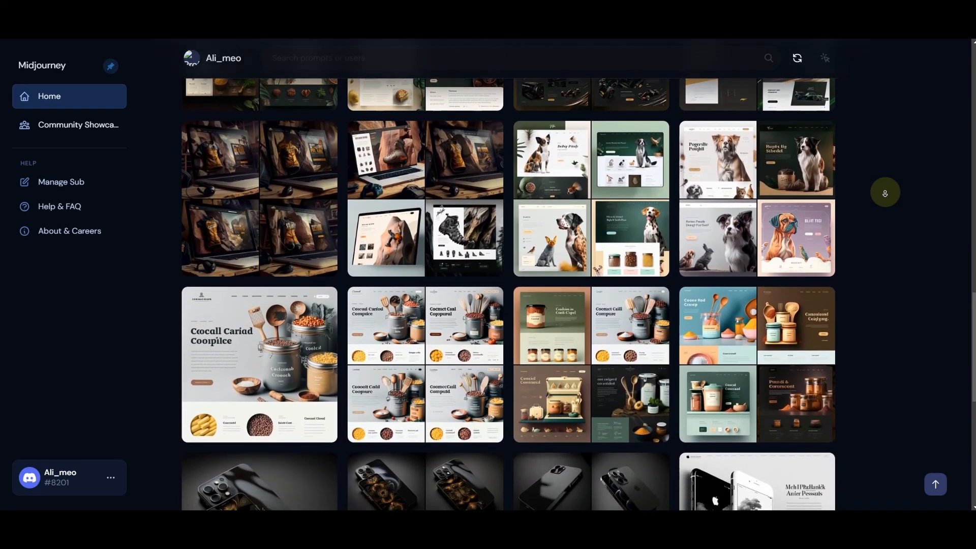
{"action": "scroll", "scroll_direction": "down", "scroll_amount": 3}
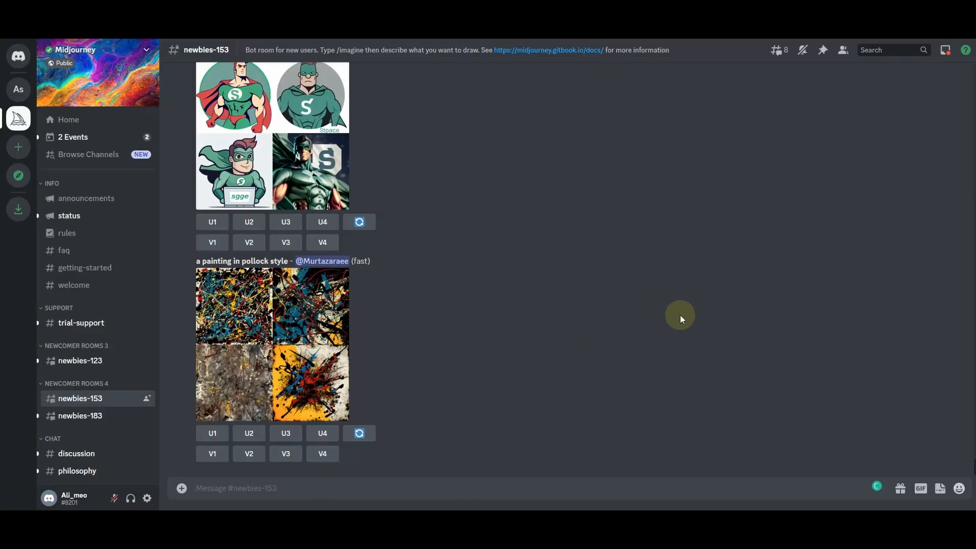
{"action": "mouse_move", "coordinate": [514, 248]}
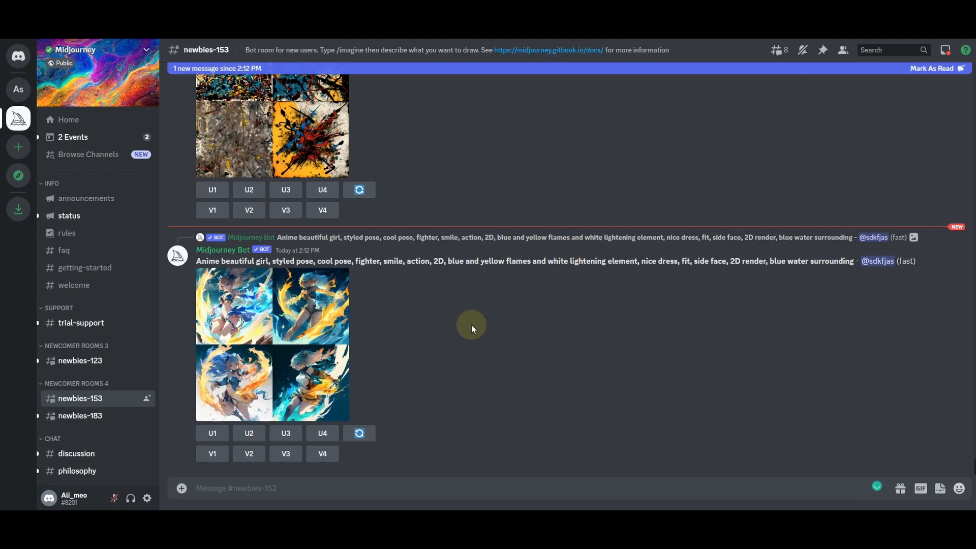
{"action": "mouse_move", "coordinate": [115, 389]}
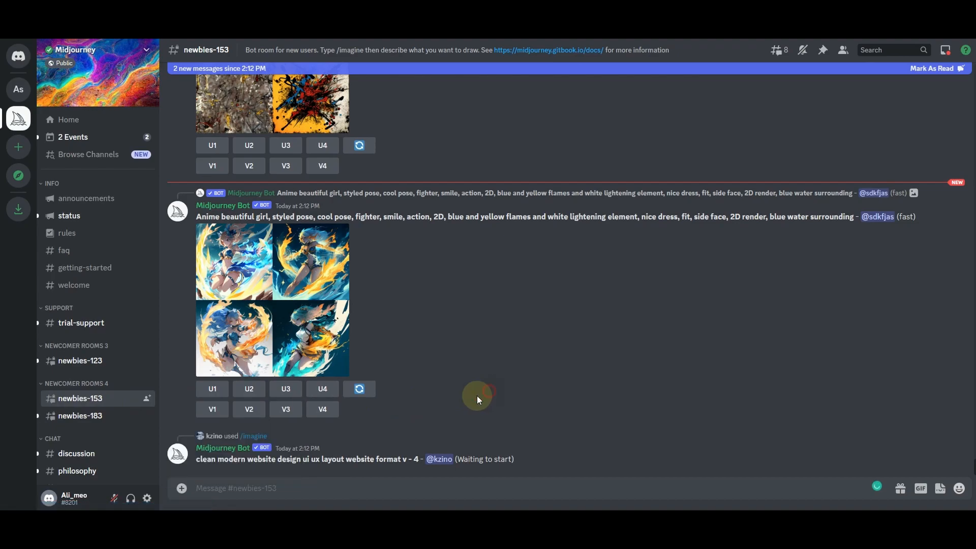
Step: Write the /imagine prompt for a premium food truck wix landing page ending 'aspect: 3:2, version: 4'
{"action": "left_click", "coordinate": [268, 488]}
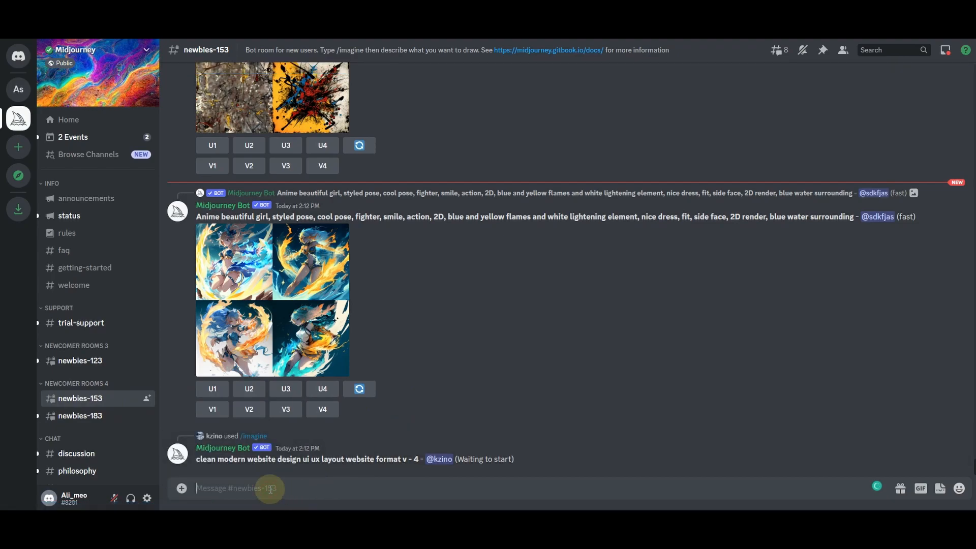
{"action": "type", "text": "/"}
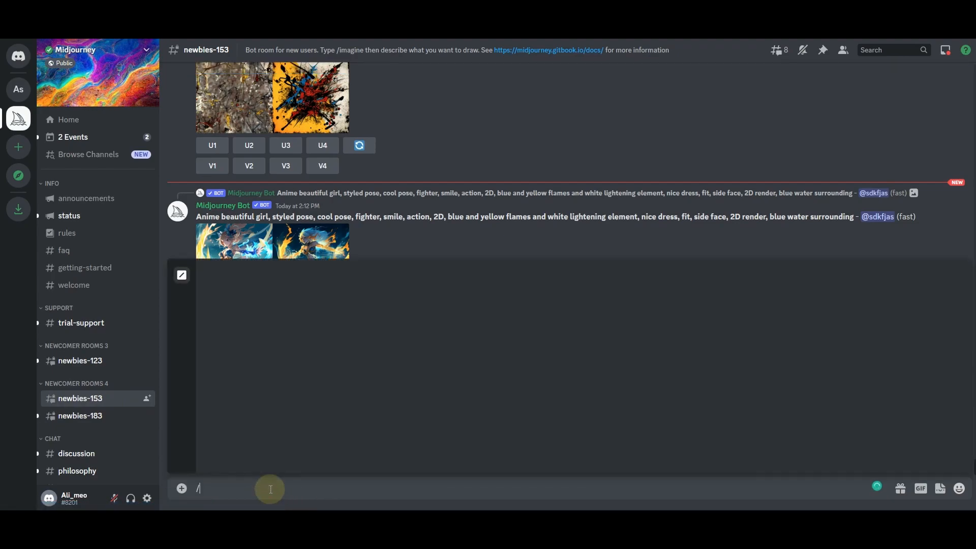
{"action": "type", "text": "/"}
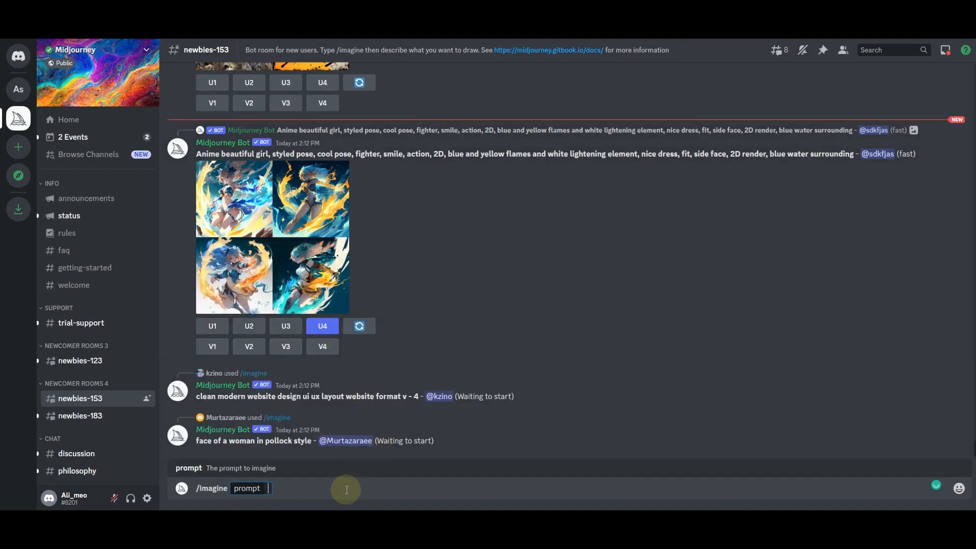
{"action": "type", "text": "a"}
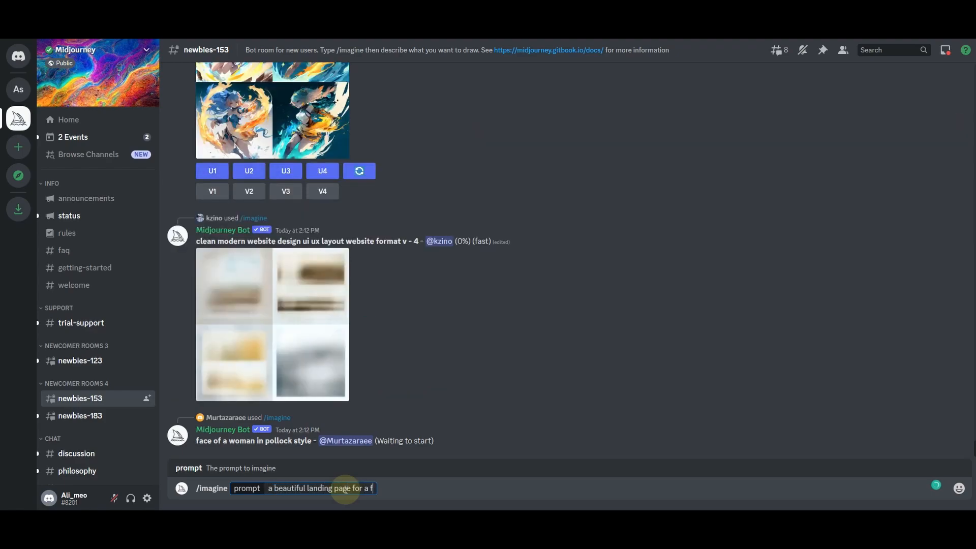
{"action": "type", "text": "ood truck wix, br"}
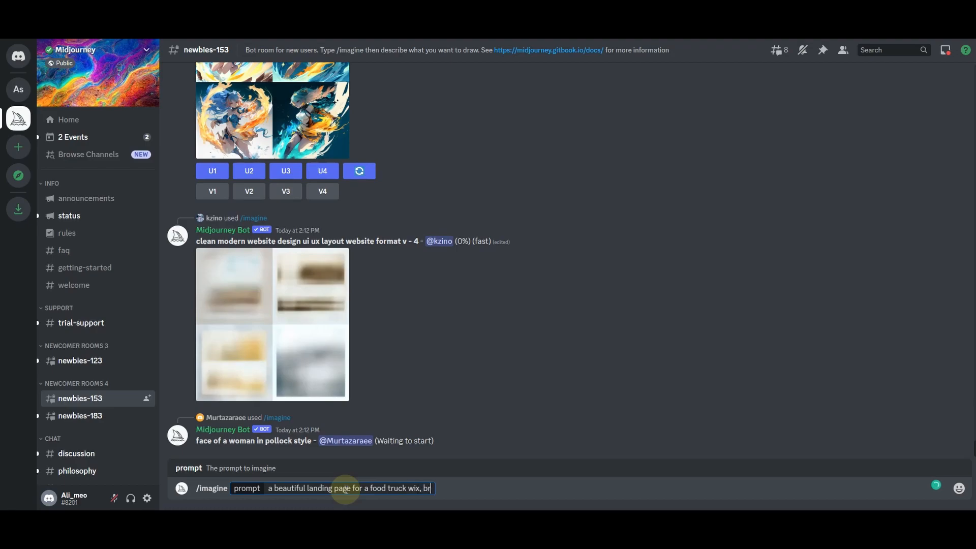
{"action": "type", "text": "and, p"}
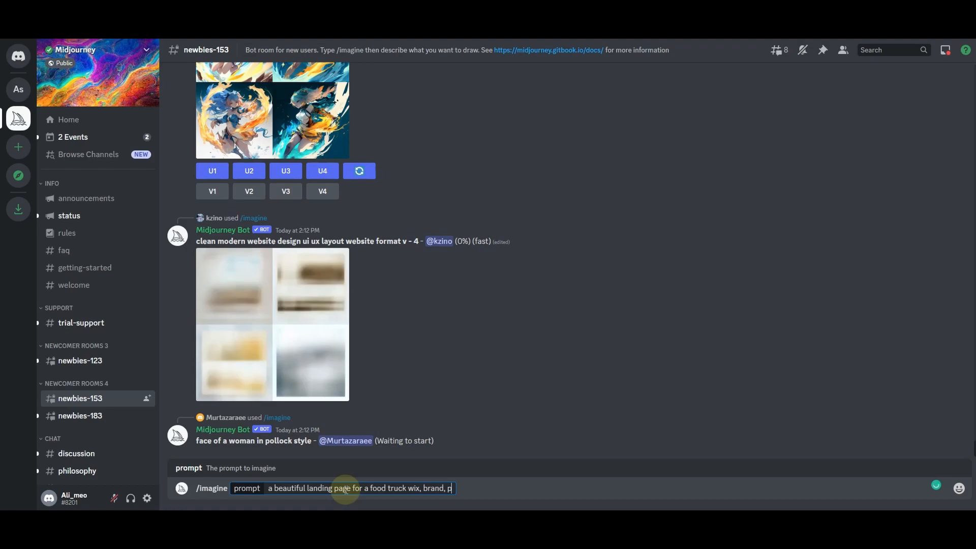
{"action": "type", "text": "remium, ui, ux, ui/ux, aspect: 3"}
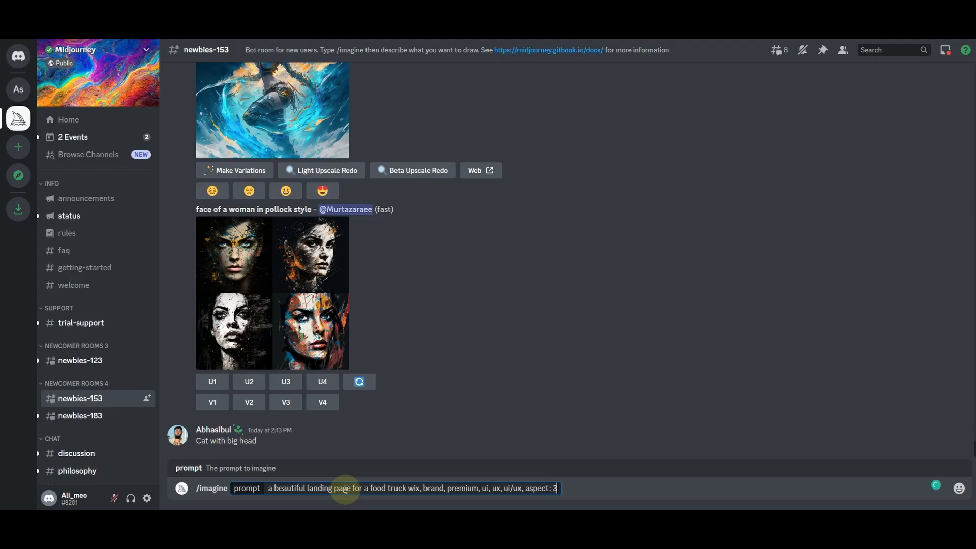
{"action": "type", "text": ":2, vers"}
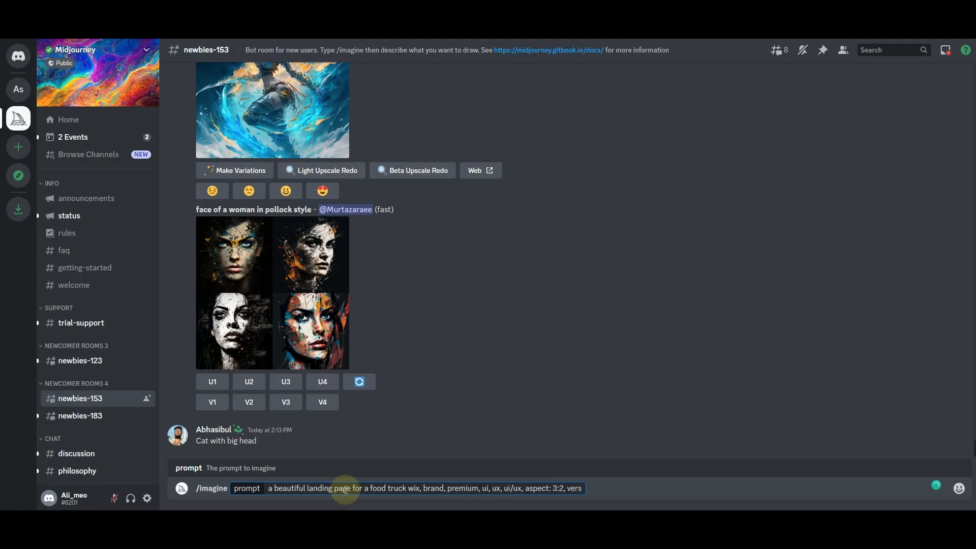
{"action": "type", "text": "ion: 4"}
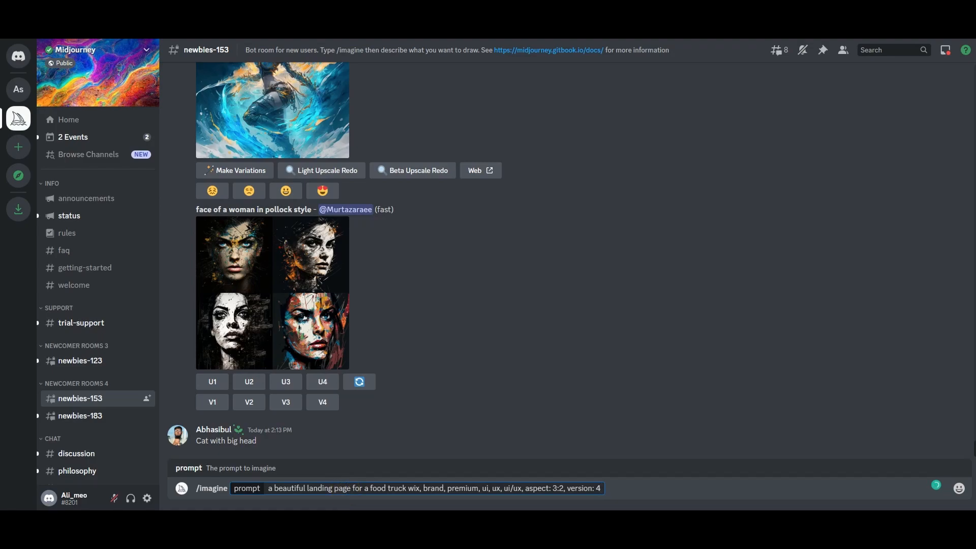
{"action": "mouse_move", "coordinate": [623, 488]}
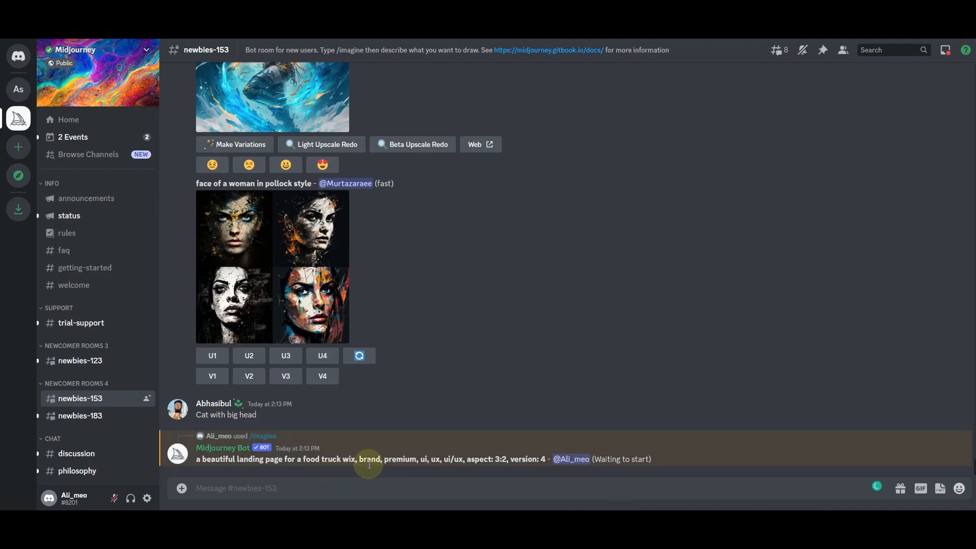
{"action": "mouse_move", "coordinate": [527, 442]}
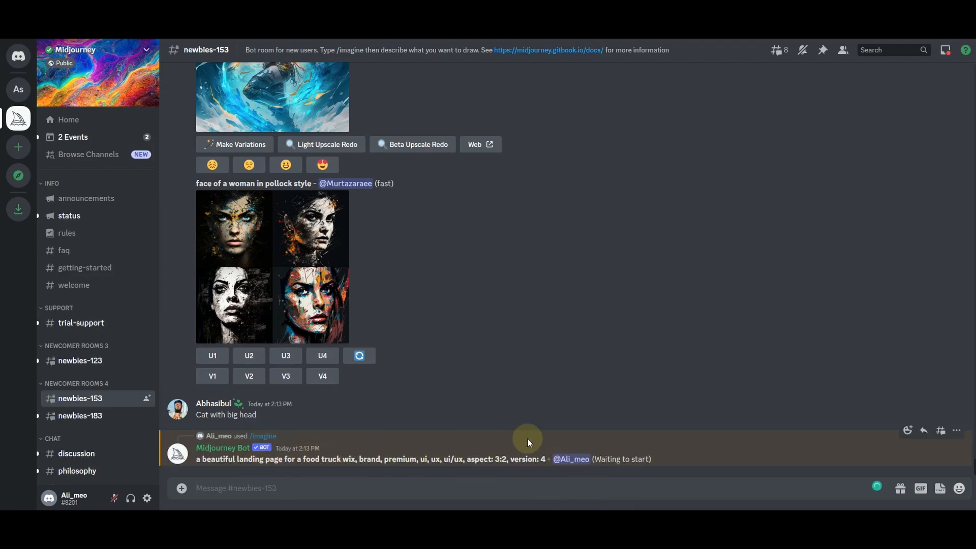
{"action": "left_click", "coordinate": [322, 355]}
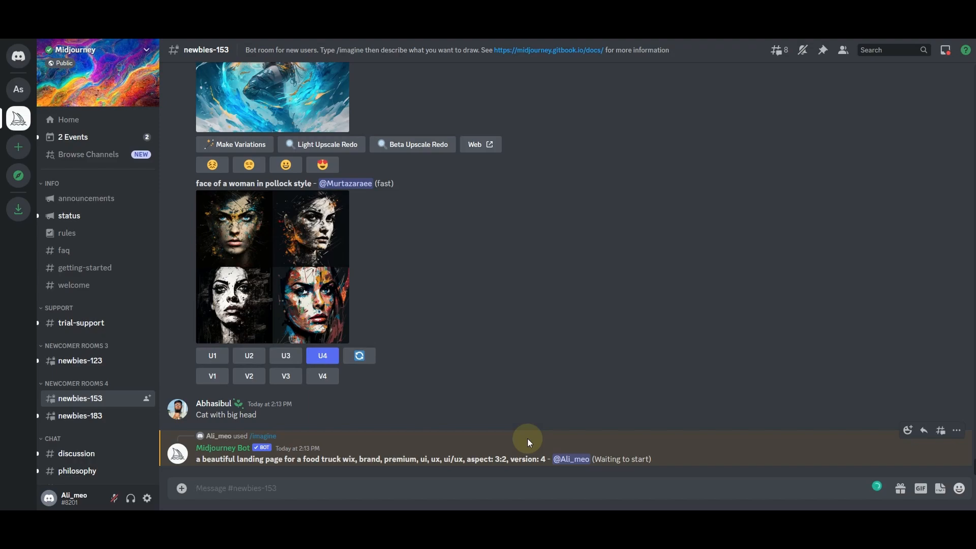
{"action": "scroll", "scroll_direction": "down", "scroll_amount": 3}
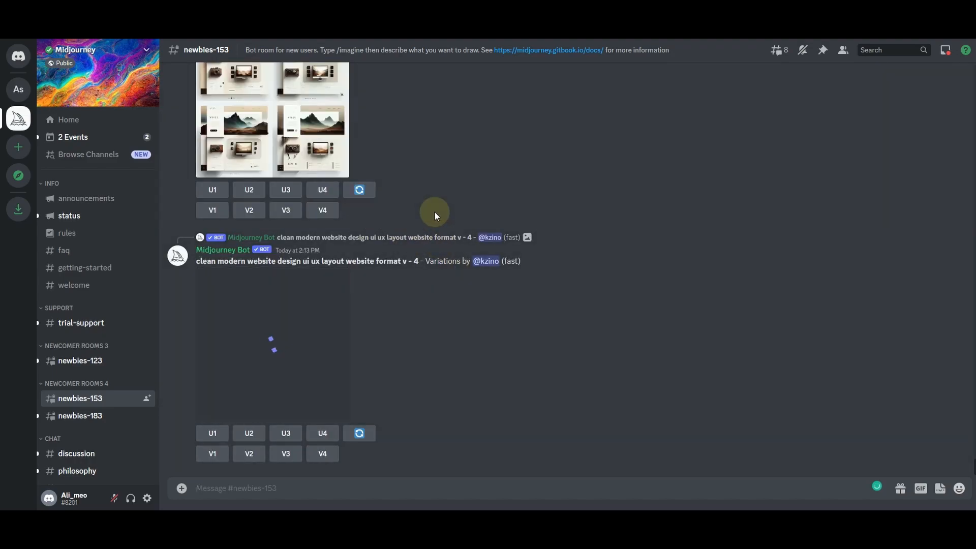
{"action": "scroll", "scroll_direction": "up", "scroll_amount": 3}
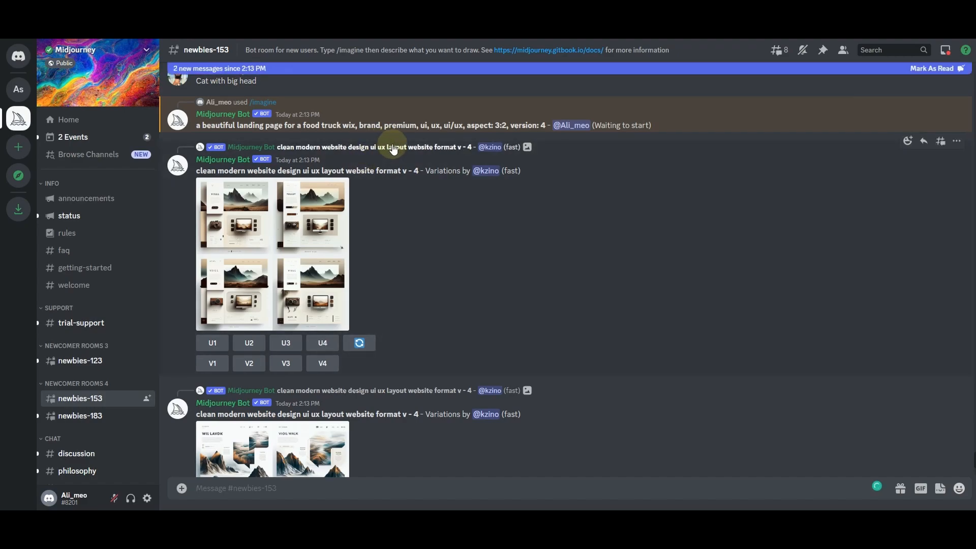
{"action": "mouse_move", "coordinate": [403, 135]}
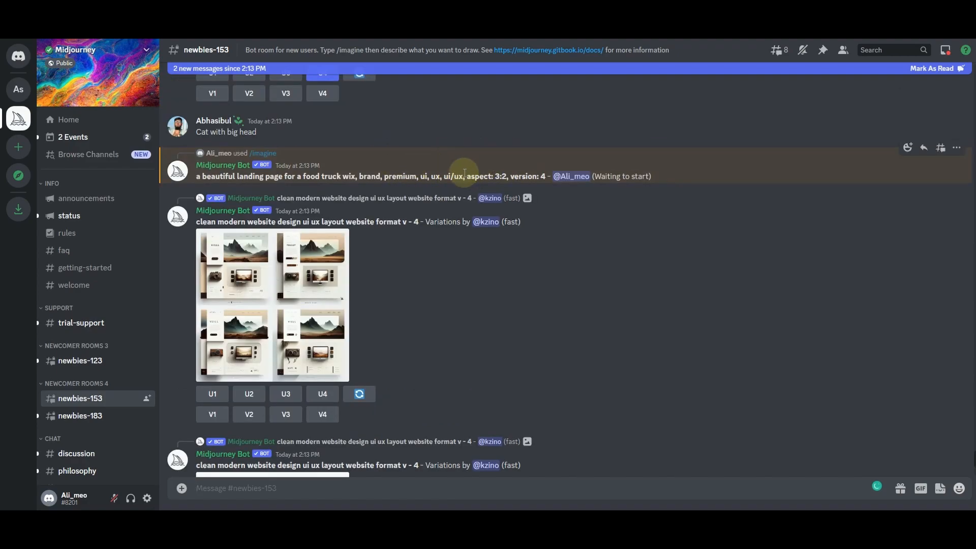
{"action": "scroll", "scroll_direction": "down", "scroll_amount": 3}
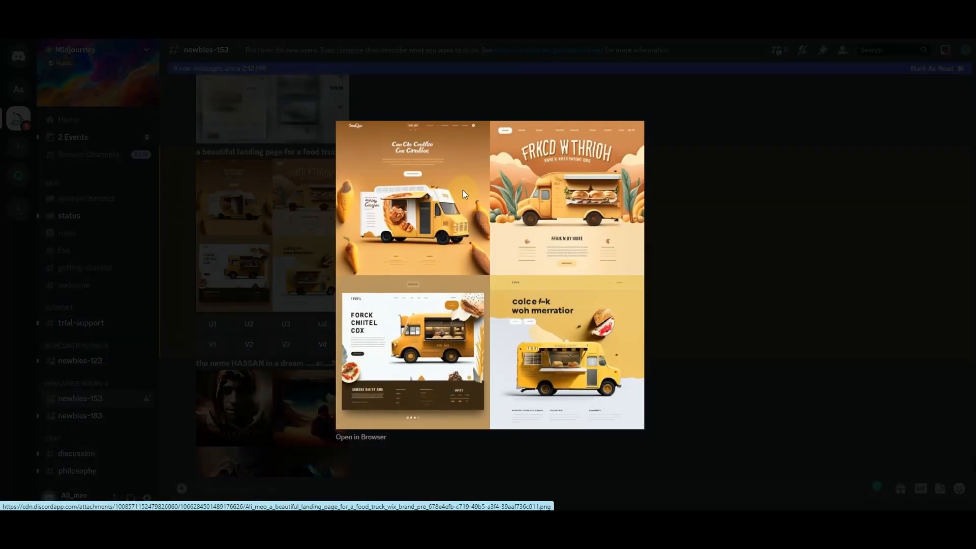
{"action": "mouse_move", "coordinate": [449, 238]}
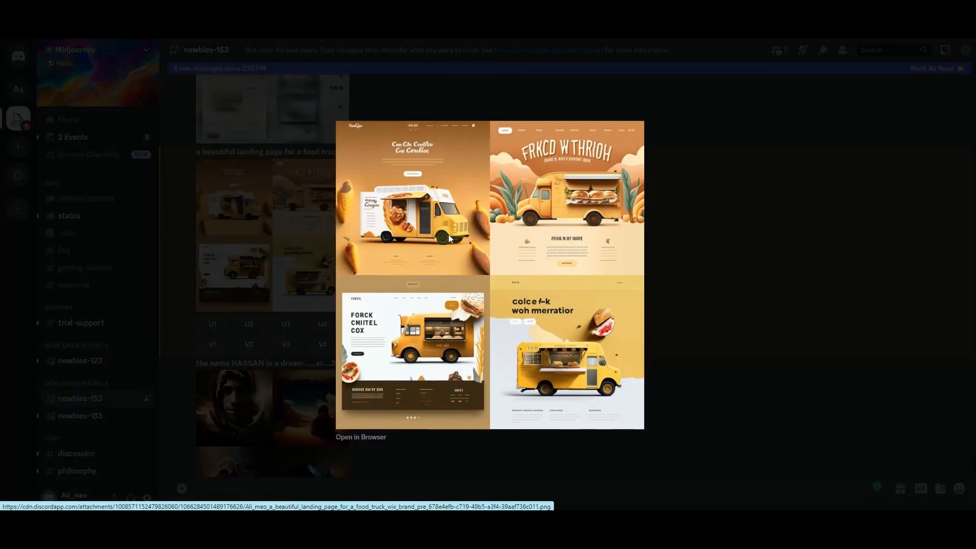
{"action": "mouse_move", "coordinate": [398, 160]}
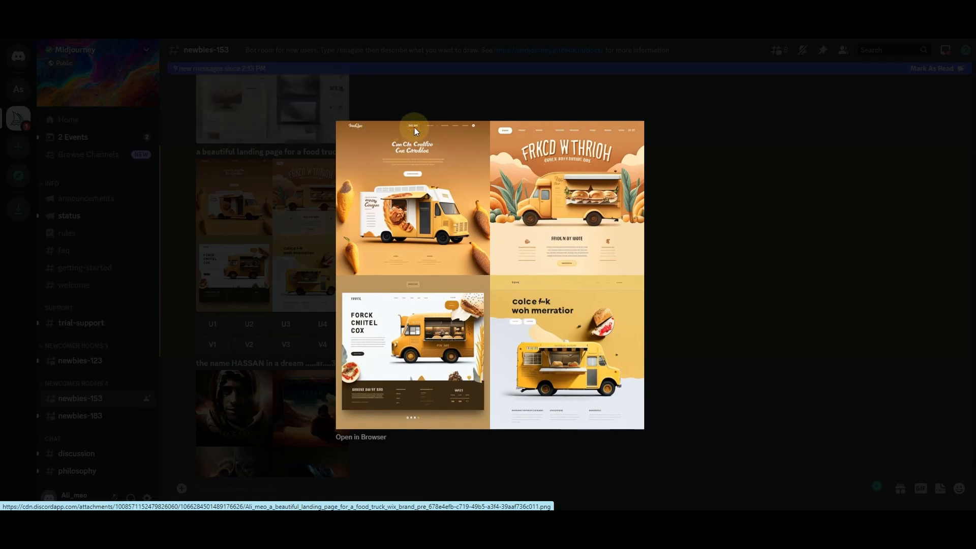
{"action": "mouse_move", "coordinate": [469, 131]}
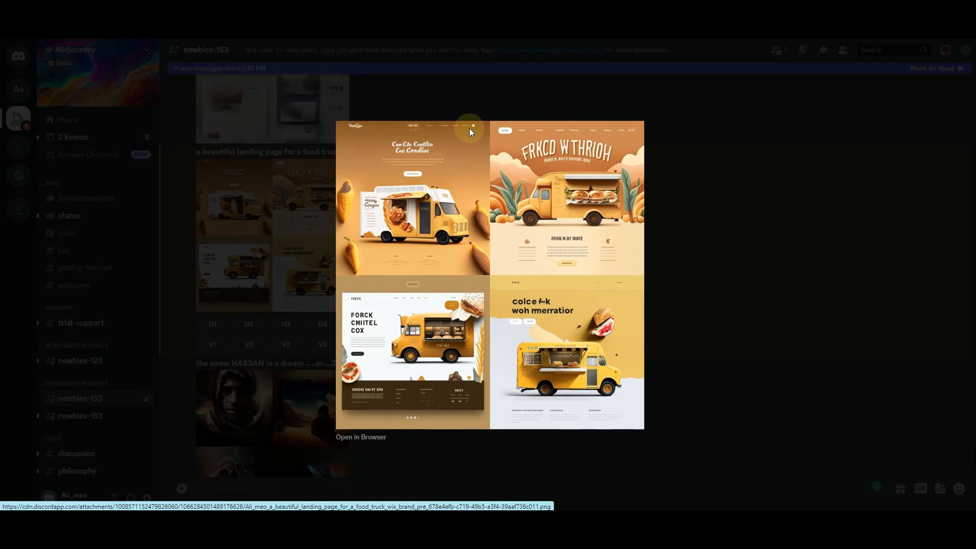
{"action": "mouse_move", "coordinate": [398, 166]}
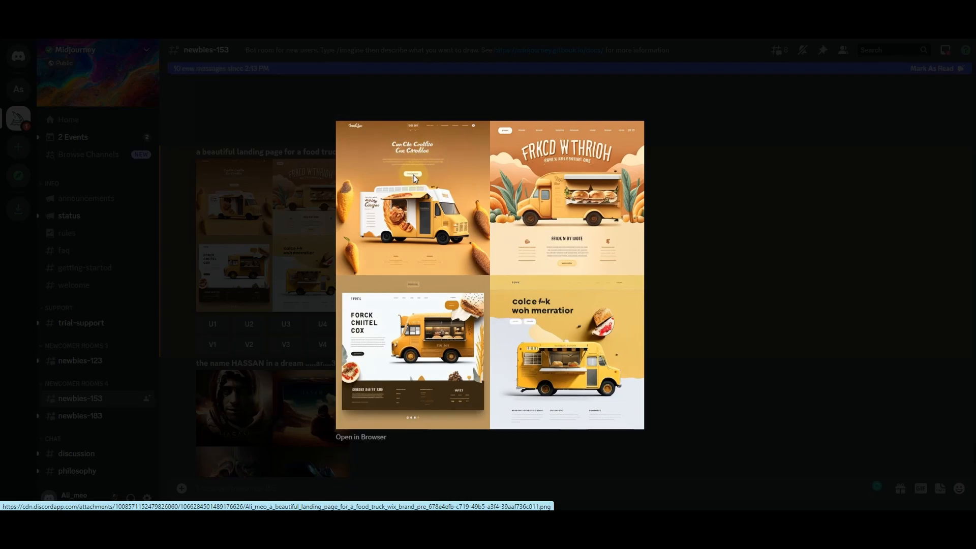
{"action": "mouse_move", "coordinate": [393, 206]}
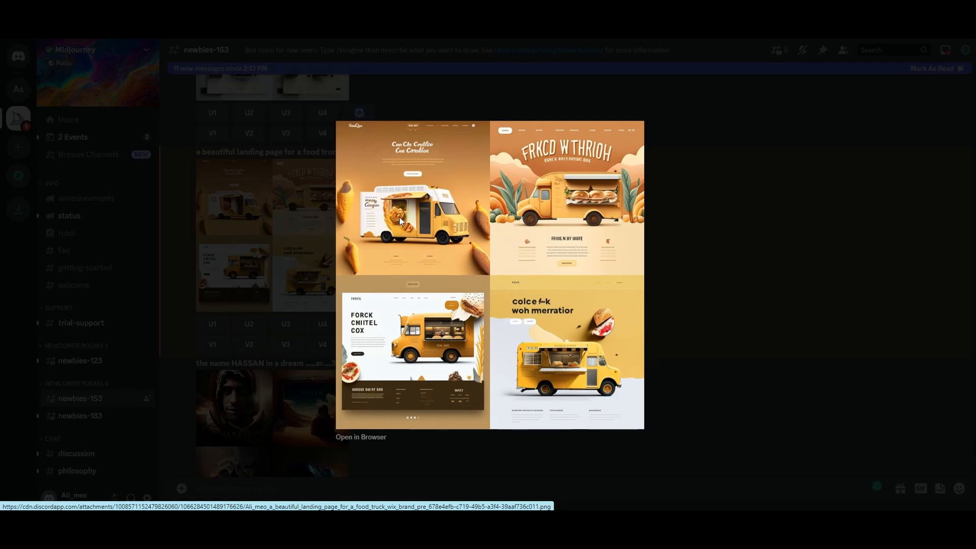
{"action": "mouse_move", "coordinate": [382, 340]}
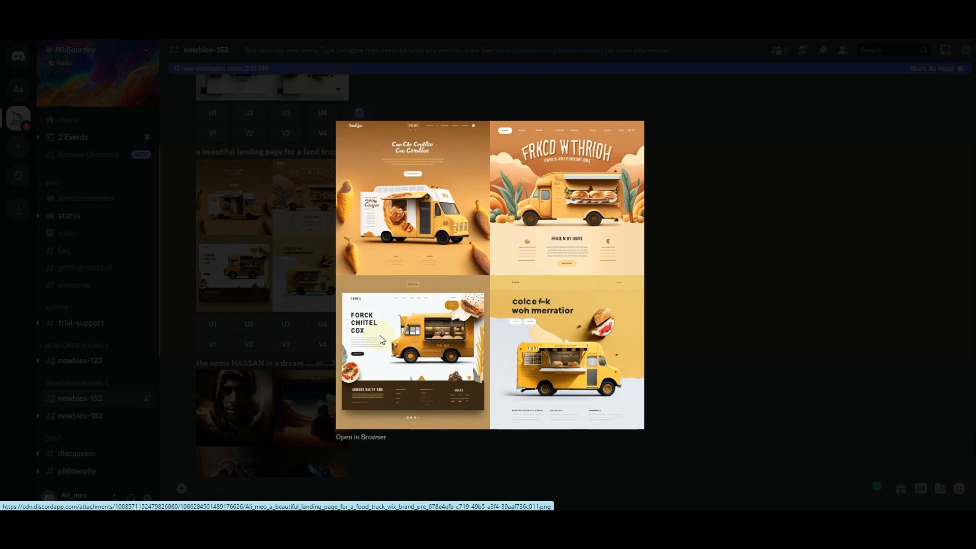
{"action": "mouse_move", "coordinate": [471, 378]}
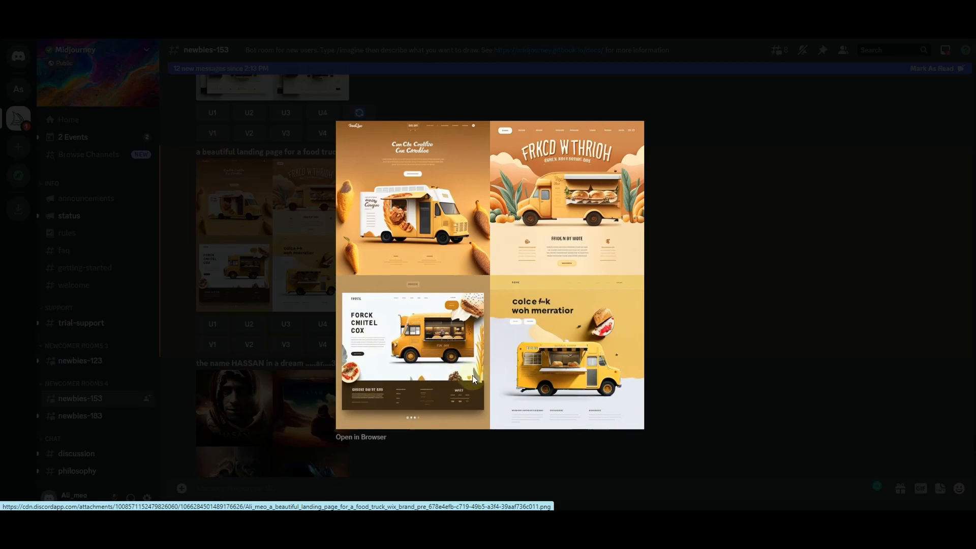
{"action": "mouse_move", "coordinate": [528, 184]}
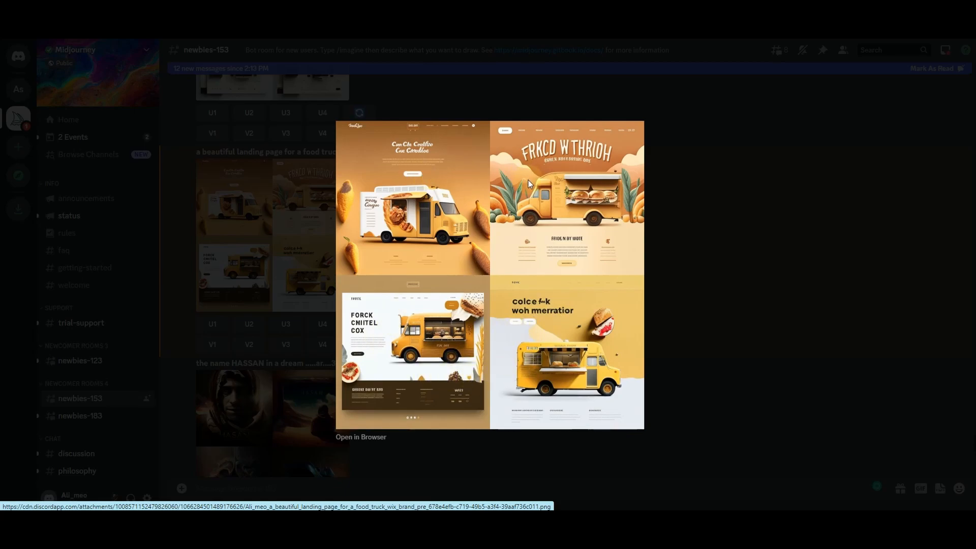
{"action": "mouse_move", "coordinate": [501, 369]}
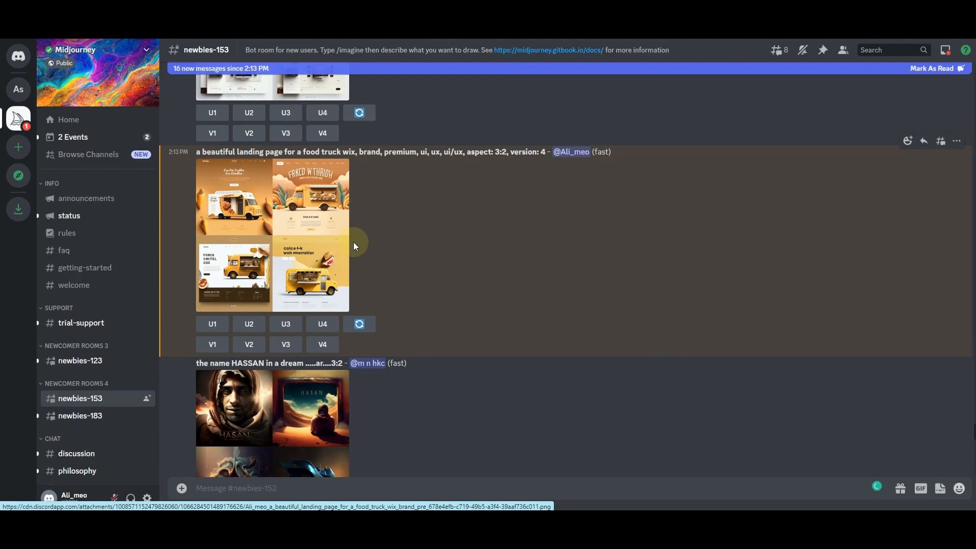
{"action": "mouse_move", "coordinate": [639, 254]}
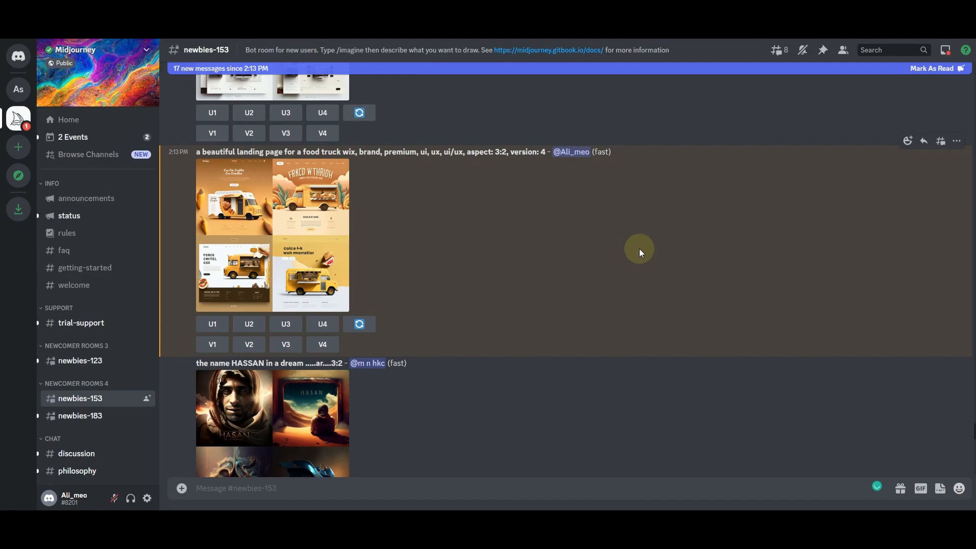
{"action": "mouse_move", "coordinate": [783, 228]}
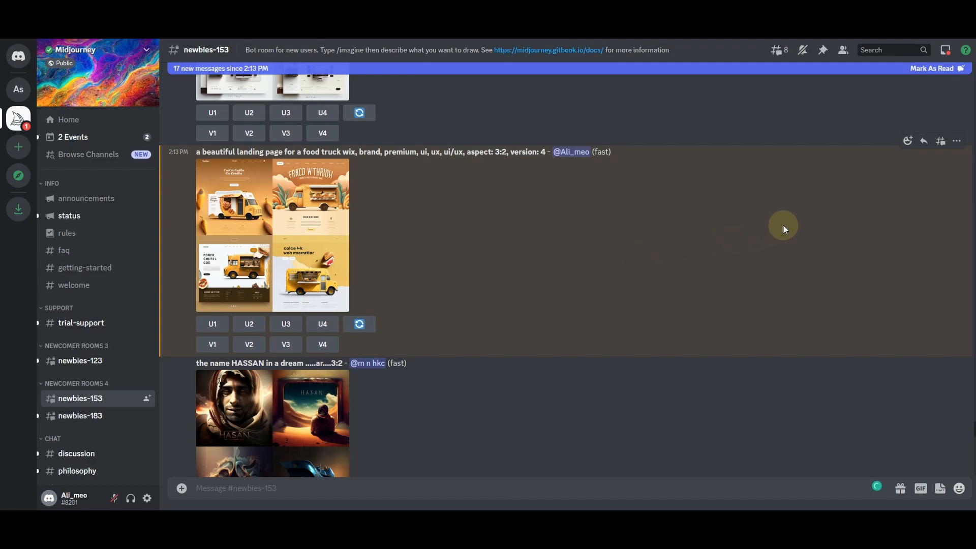
{"action": "mouse_move", "coordinate": [821, 201]}
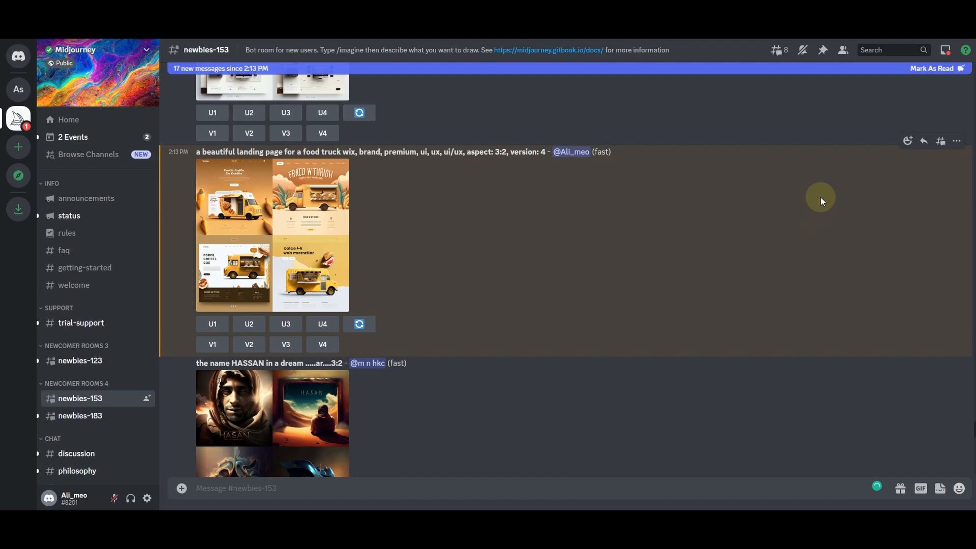
{"action": "mouse_move", "coordinate": [846, 182]}
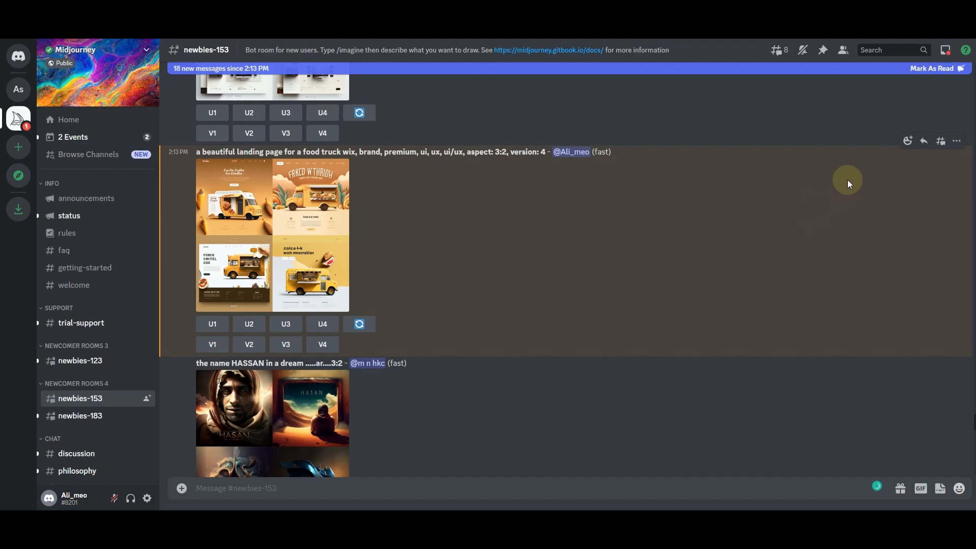